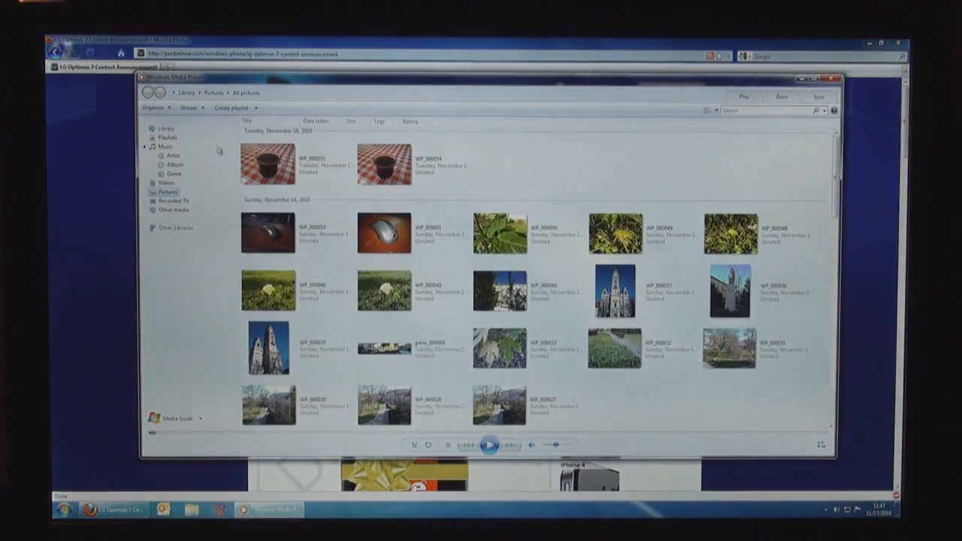
Choose the music collection and play a track to Windows Media Player on the PC.
click(189, 108)
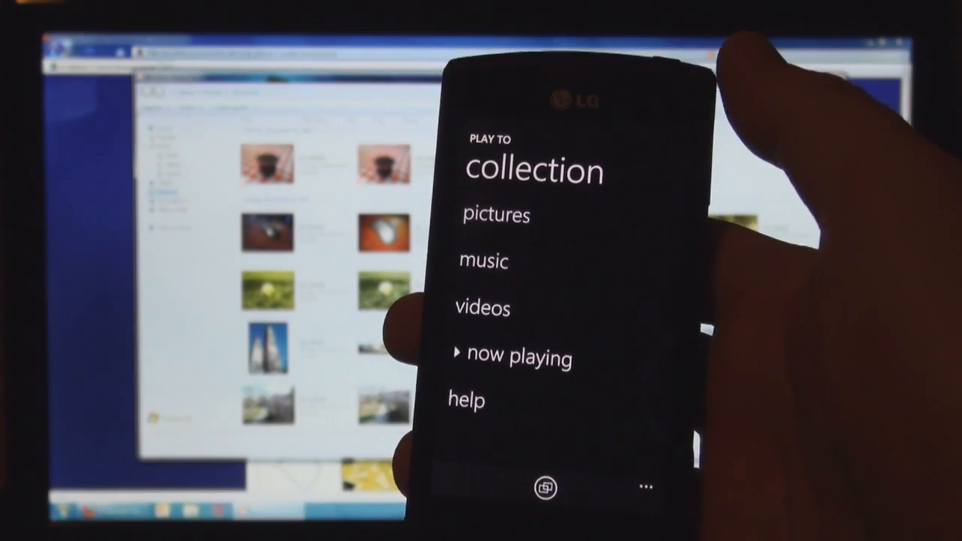
click(496, 217)
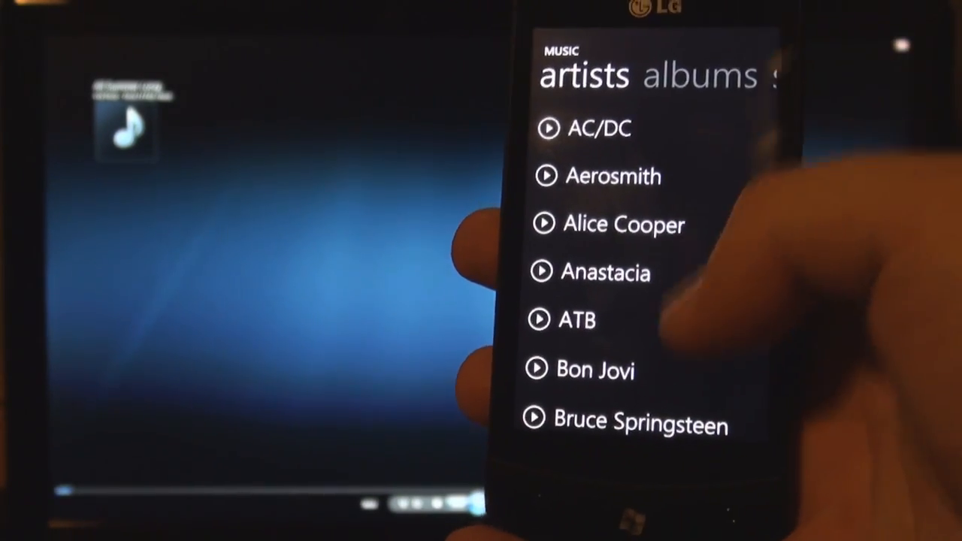
Stream a song from Kid Rock's Rock N Roll Jesus album to the PC.
scroll(down, 3)
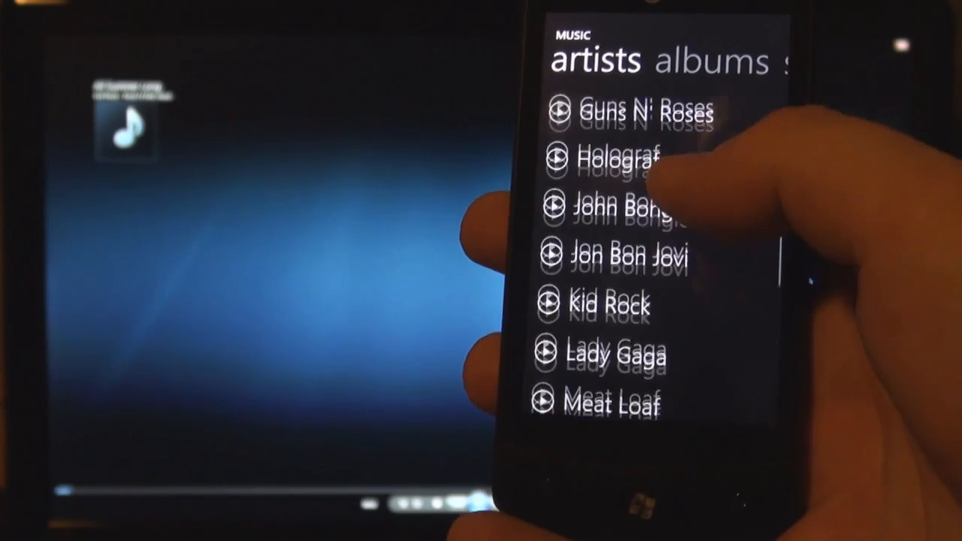
click(604, 304)
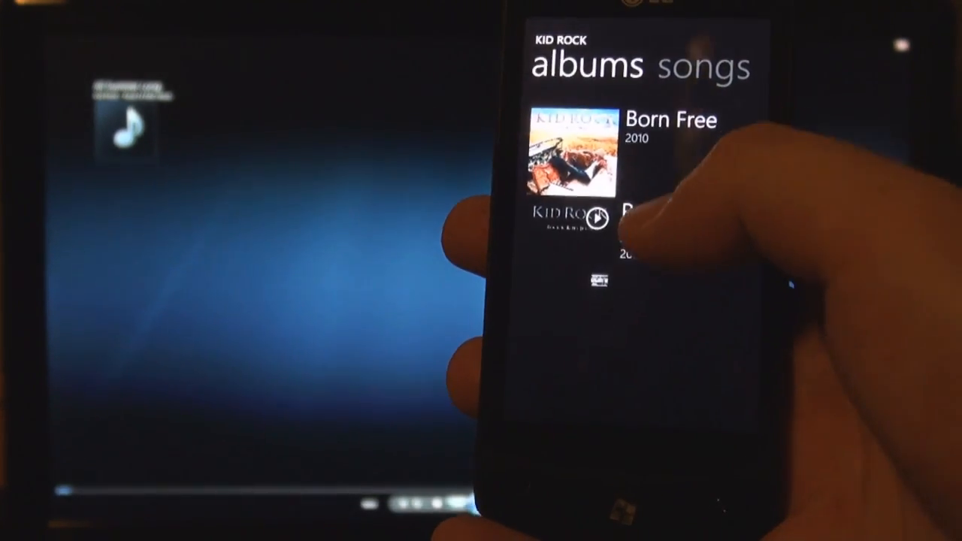
click(571, 150)
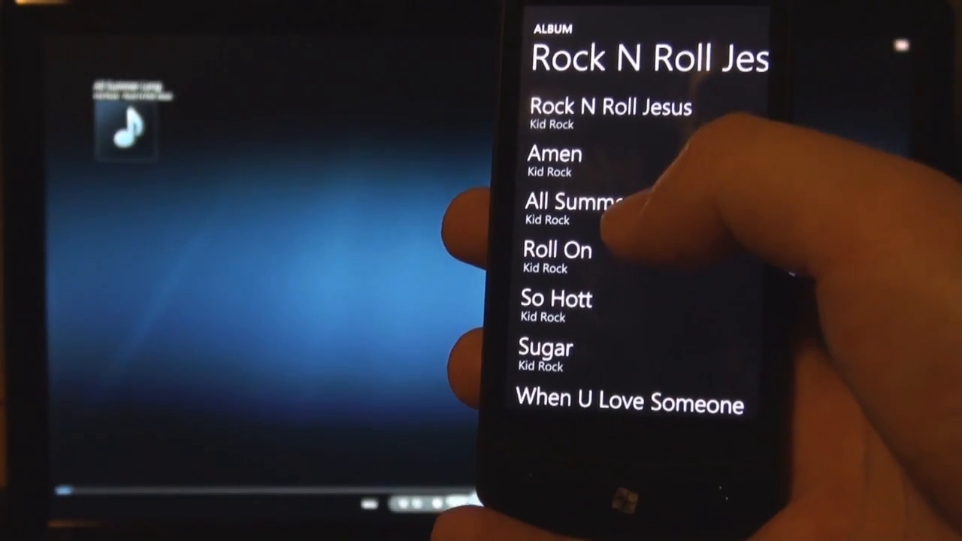
click(583, 210)
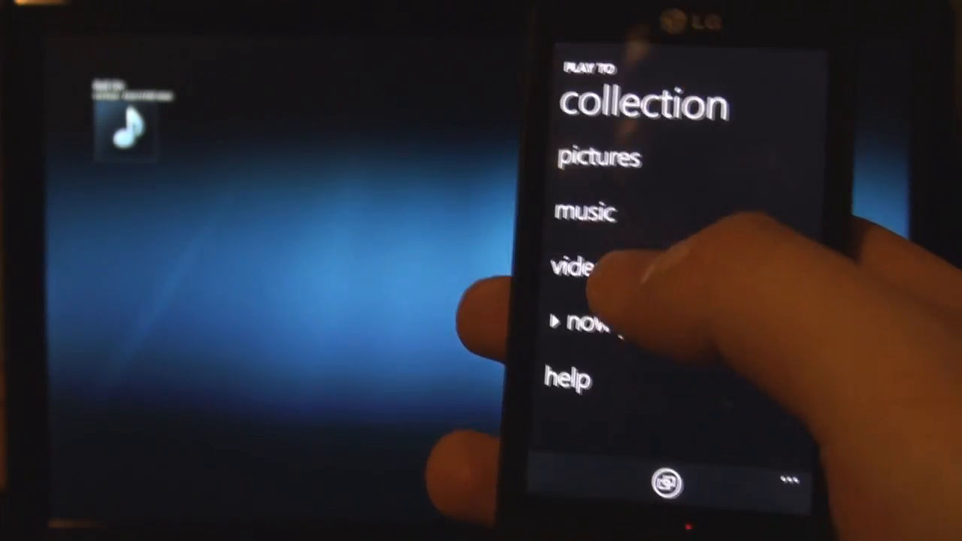
Return to the collection screen and switch to the videos collection.
click(583, 267)
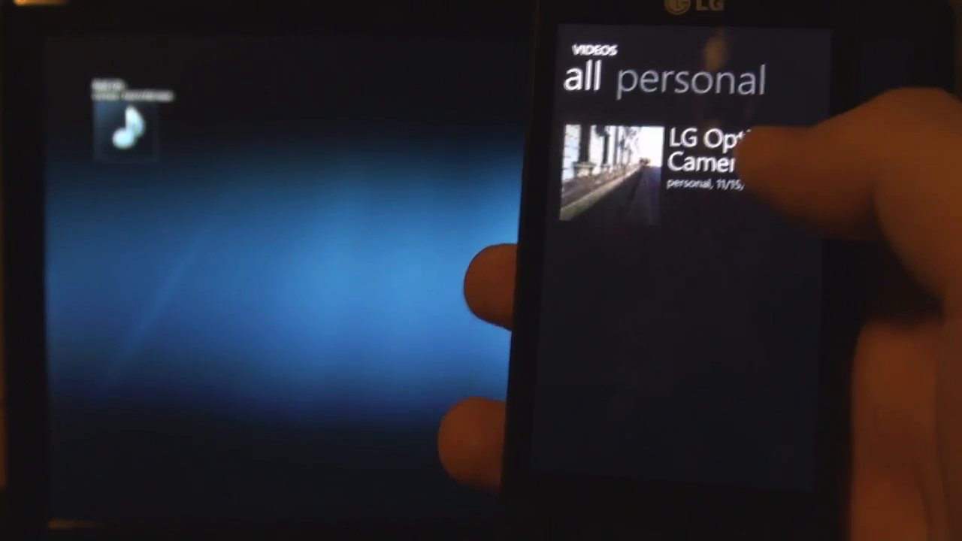